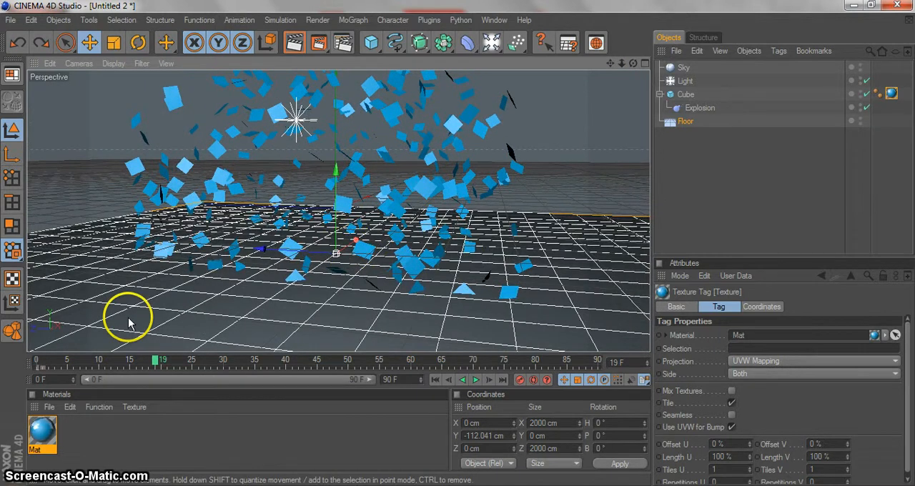
# - Play the explosion animation a few times from the first frame to preview it
pyautogui.click(463, 381)
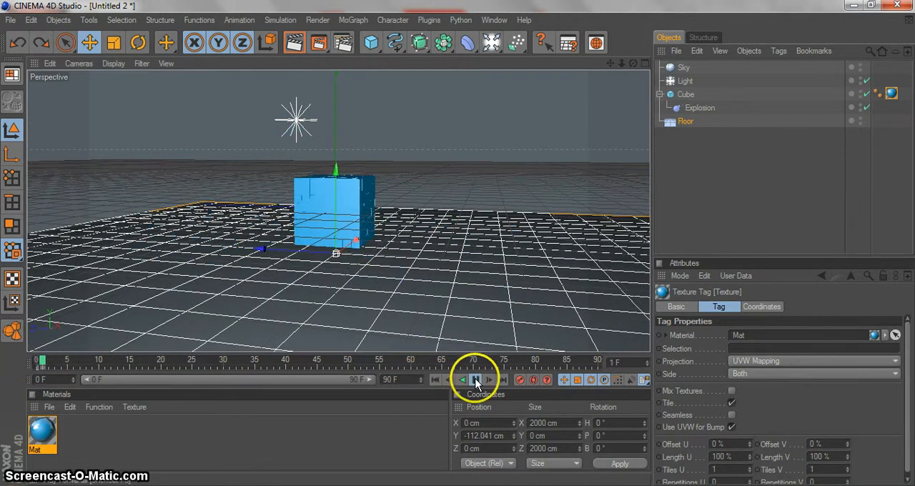
pyautogui.click(477, 381)
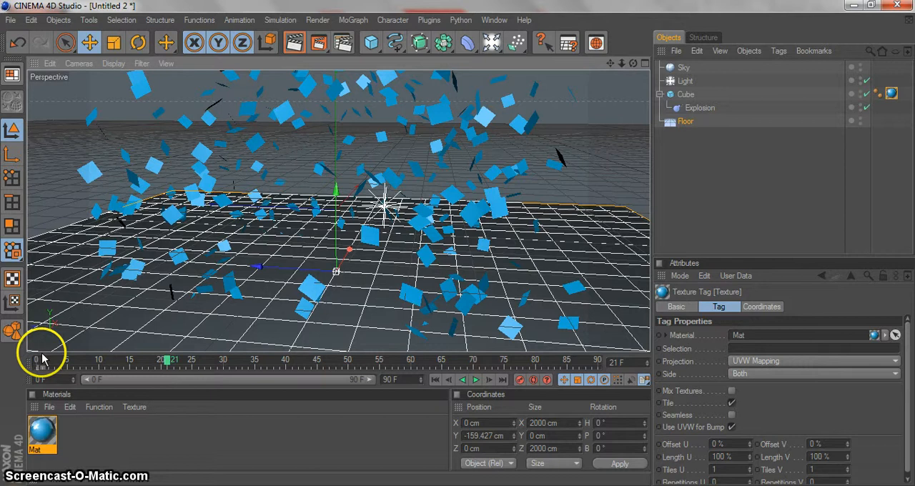
pyautogui.click(475, 381)
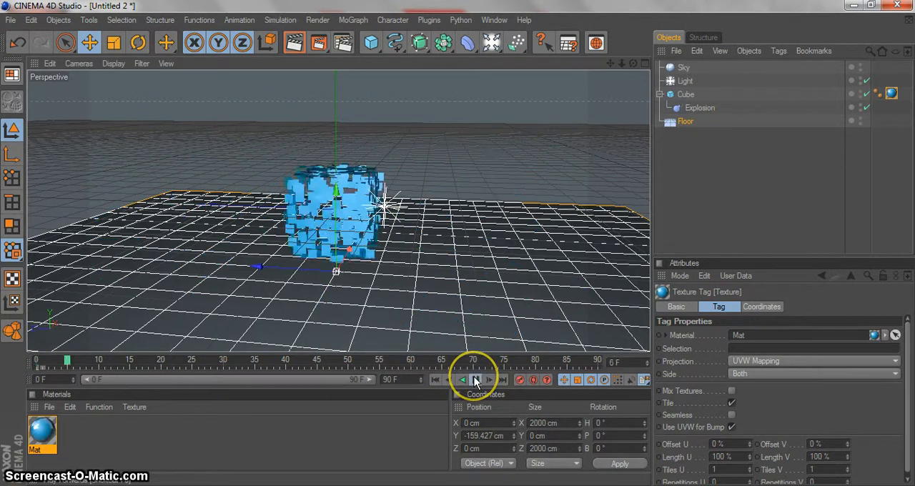
pyautogui.click(475, 380)
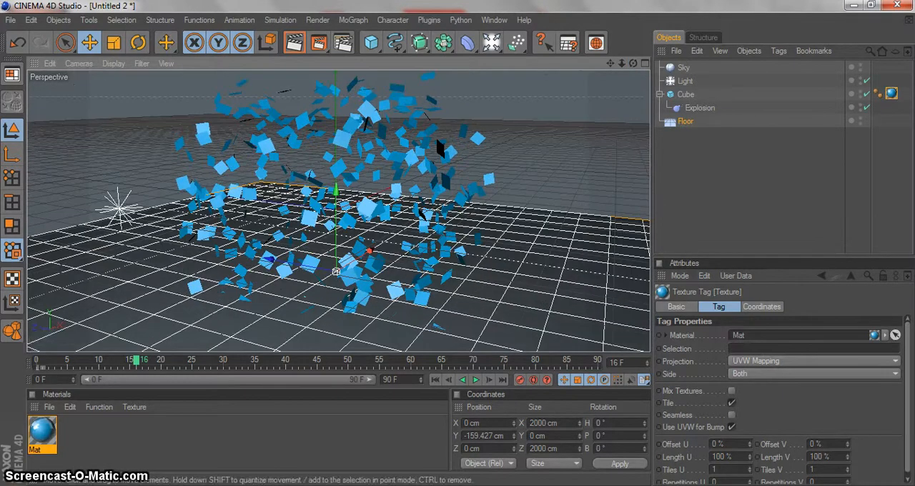
pyautogui.click(37, 361)
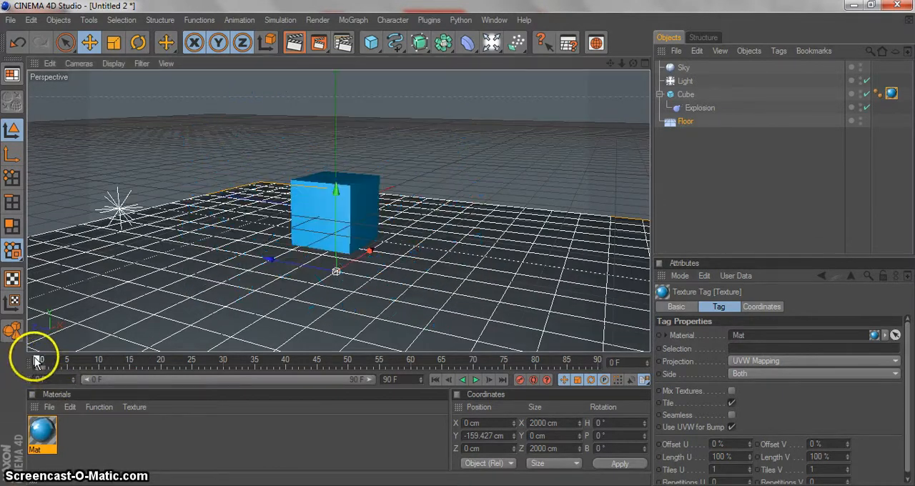
pyautogui.click(475, 381)
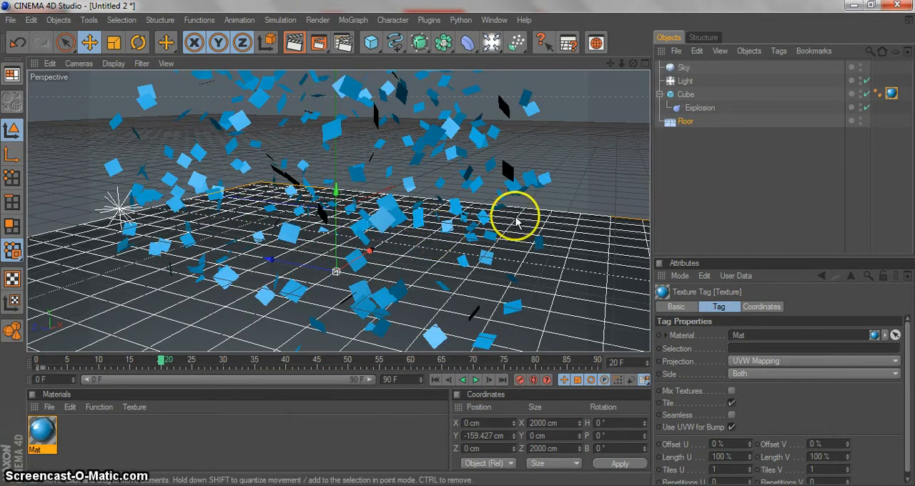
pyautogui.click(370, 43)
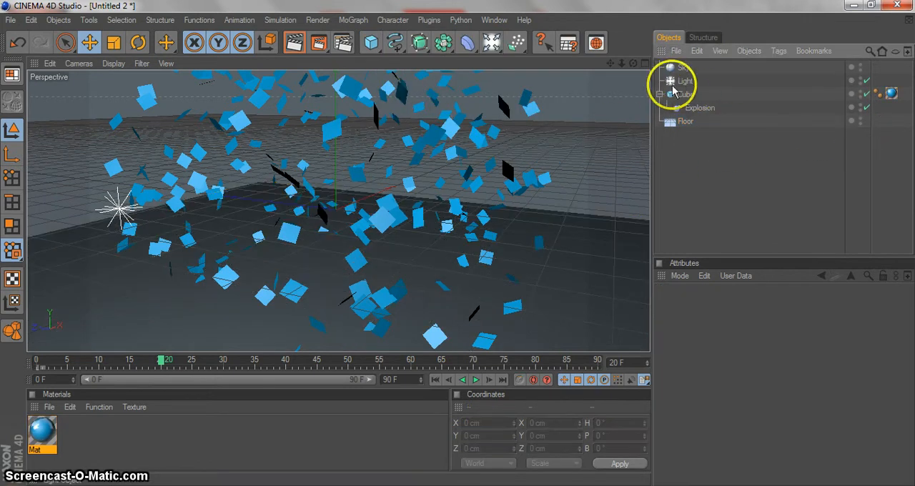
# - Set render output to 1280 by 720 for all frames and show the Save options
pyautogui.click(12, 20)
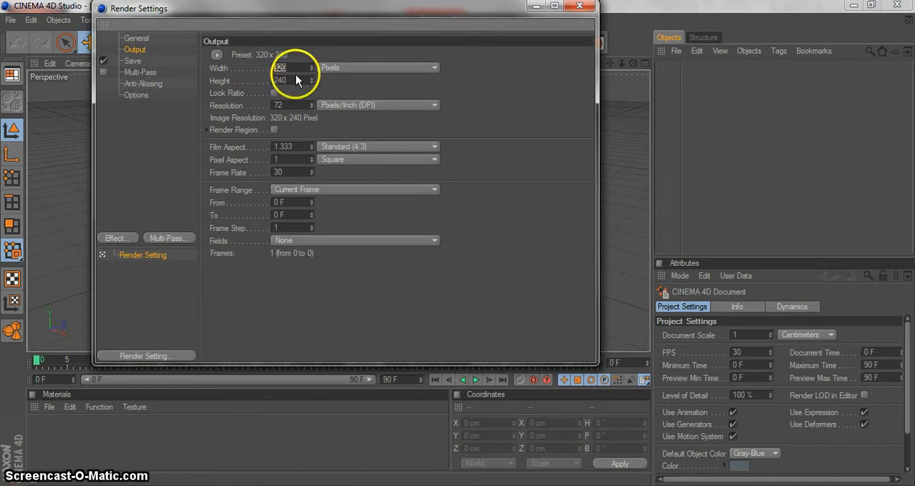
pyautogui.write('1280')
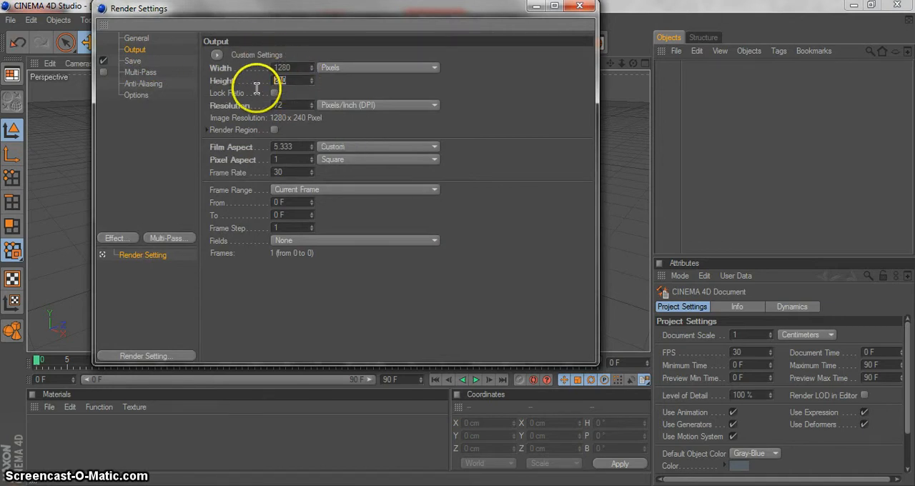
pyautogui.write('720')
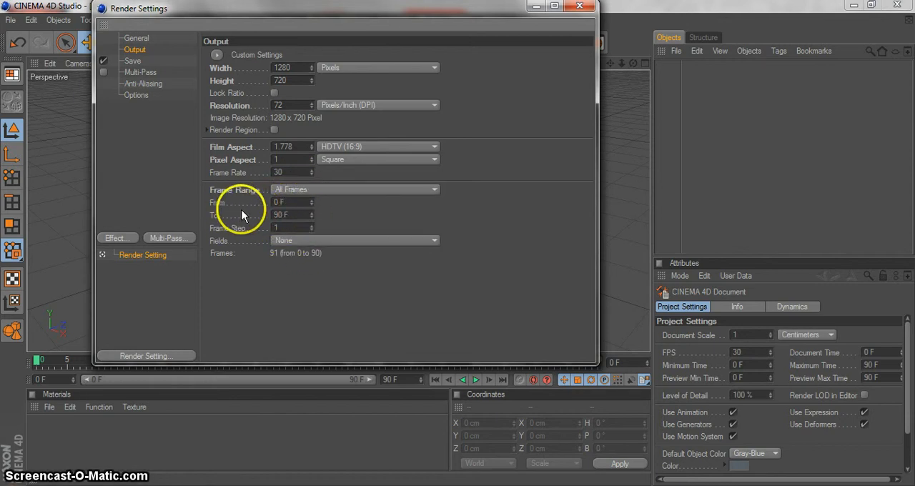
pyautogui.click(132, 60)
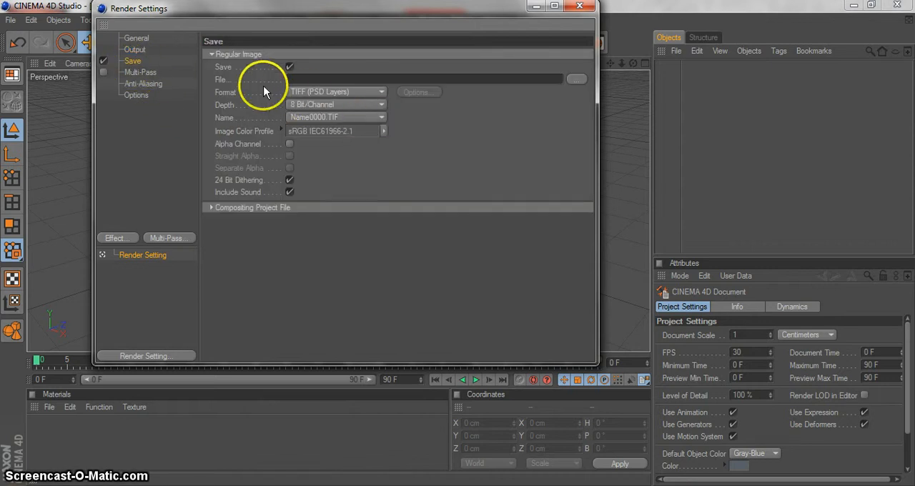
pyautogui.moveTo(418, 183)
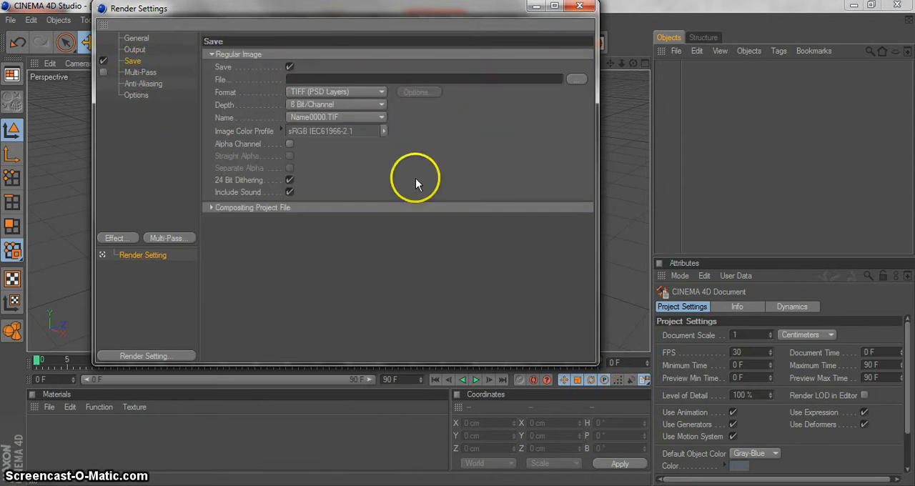
# - Start a new empty scene and add a default cube, viewing its Phong tag
pyautogui.click(581, 6)
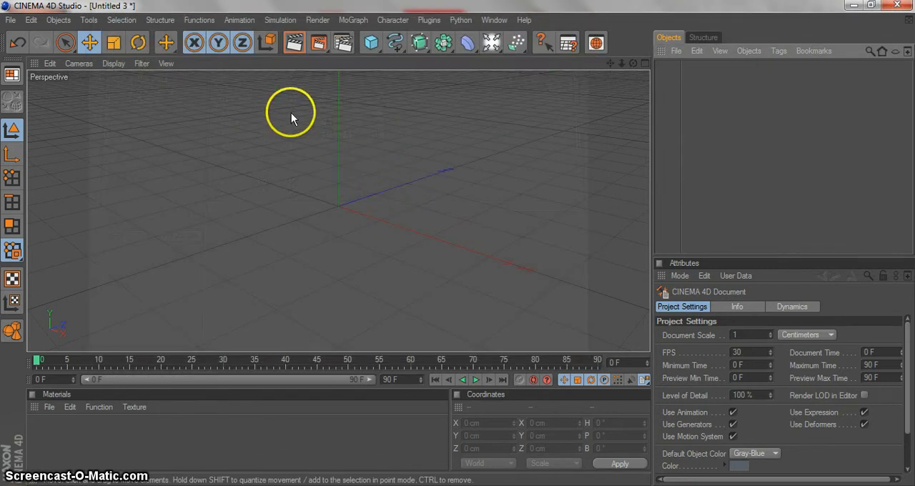
pyautogui.moveTo(386, 98)
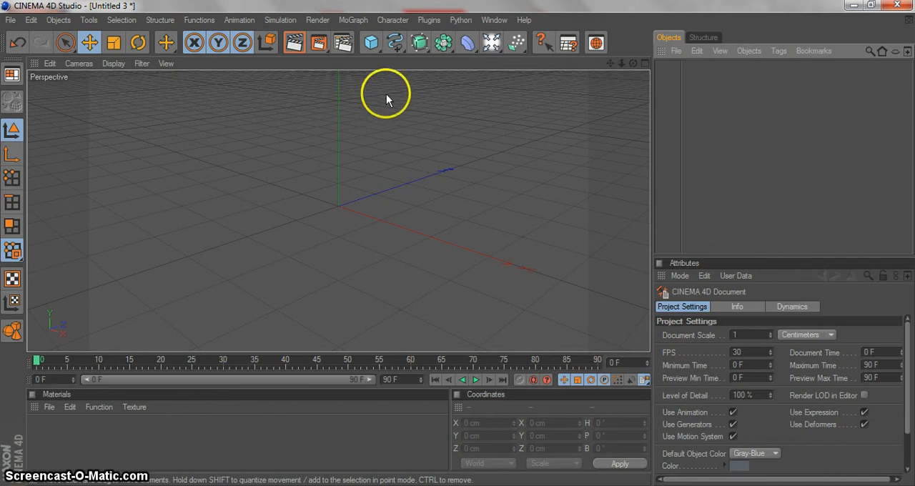
pyautogui.click(371, 43)
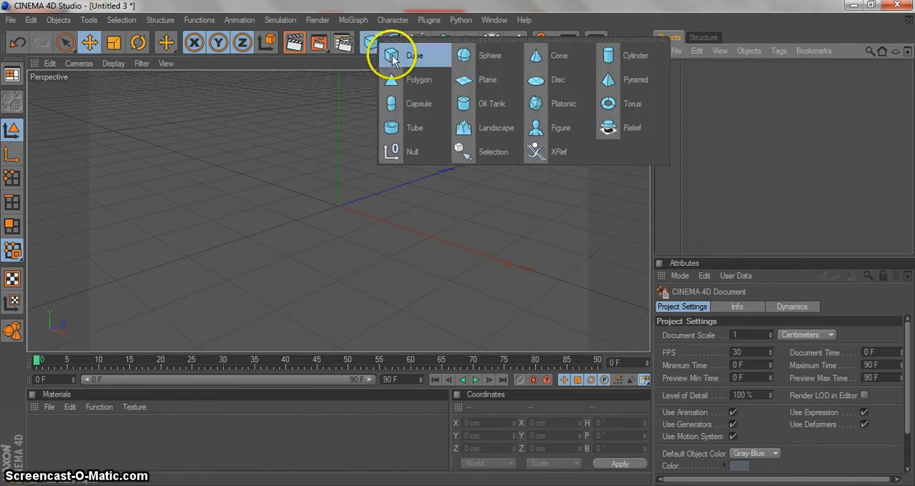
pyautogui.click(415, 55)
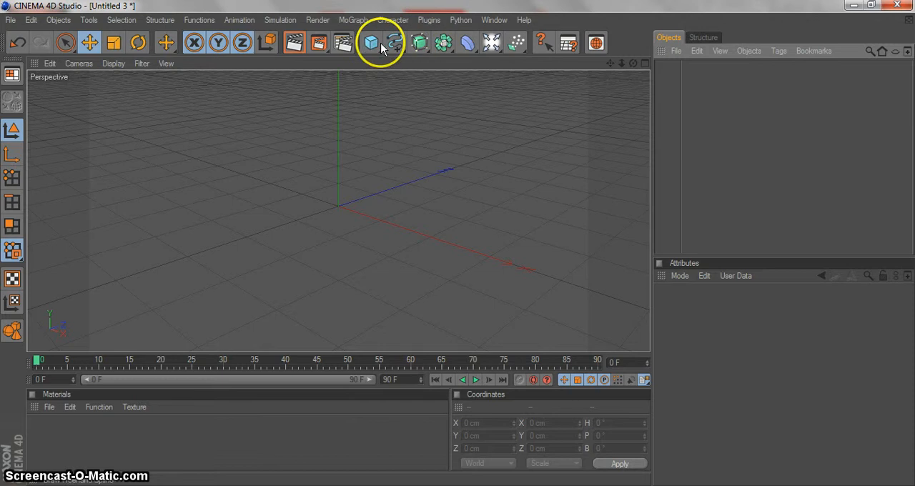
pyautogui.click(371, 43)
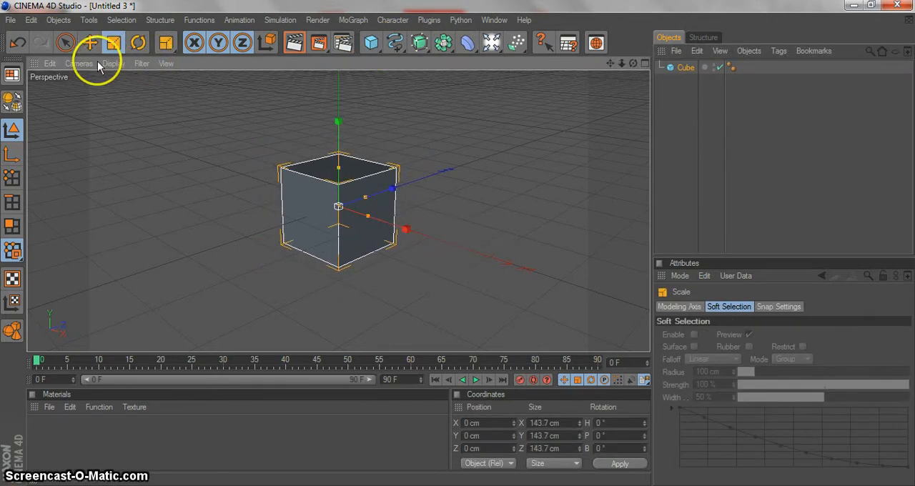
pyautogui.click(89, 43)
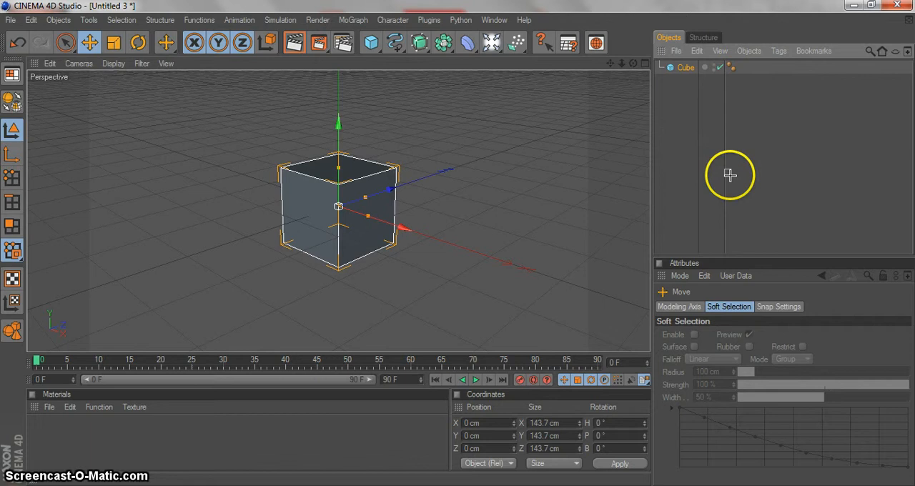
pyautogui.click(731, 68)
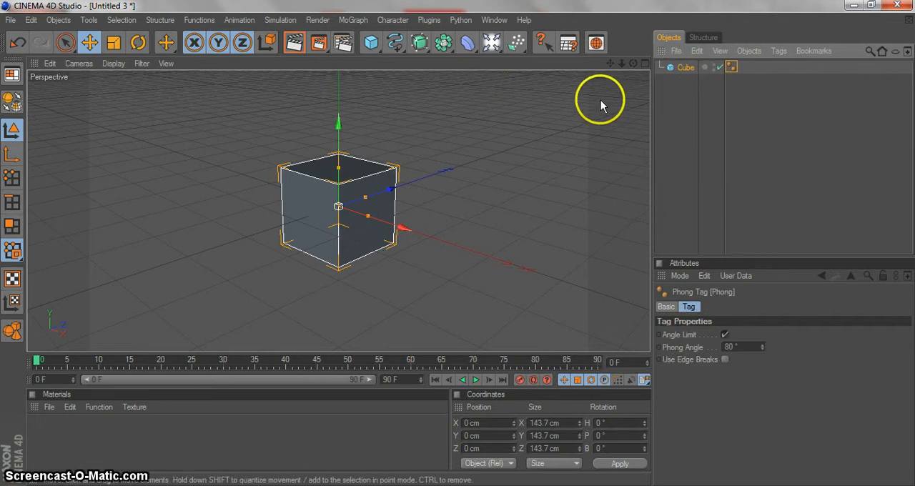
pyautogui.moveTo(429, 31)
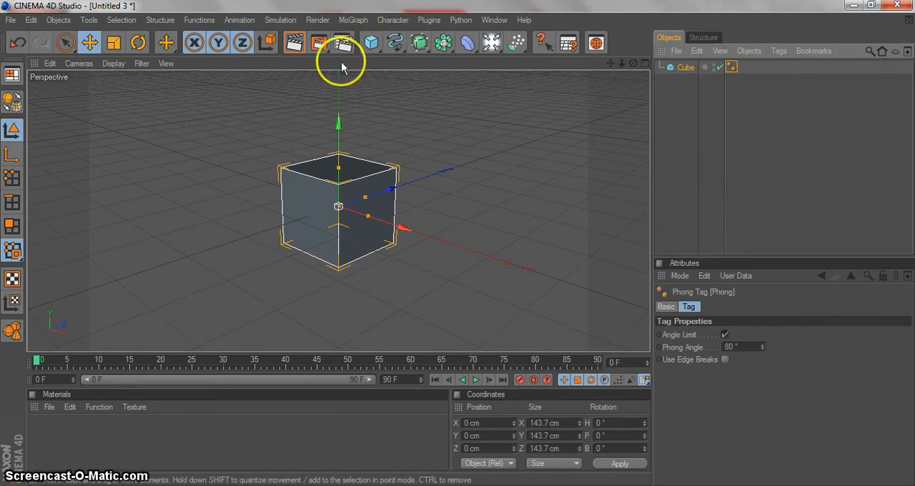
# - Add an Explosion deformer and make it a child of the cube
pyautogui.click(468, 43)
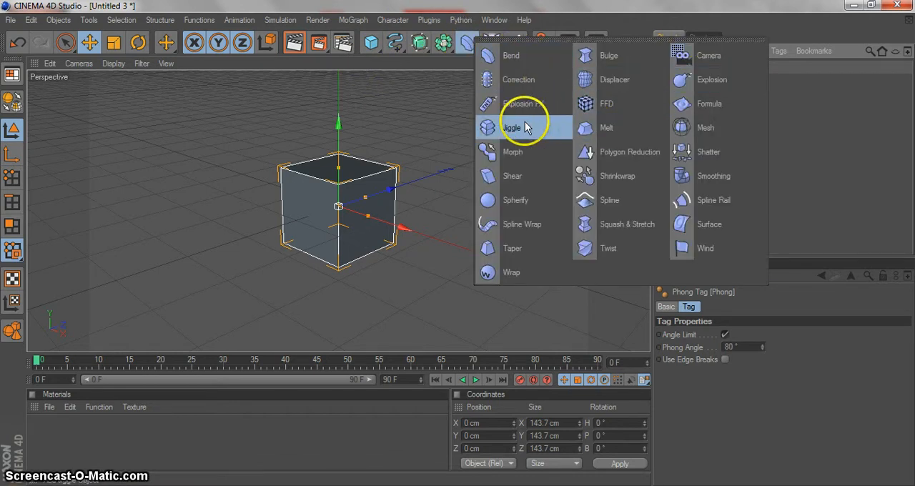
pyautogui.moveTo(512, 152)
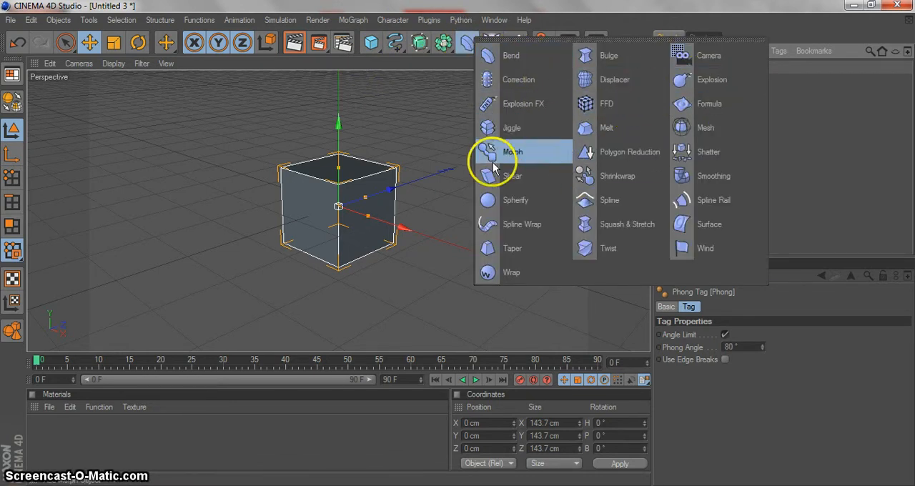
pyautogui.moveTo(712, 80)
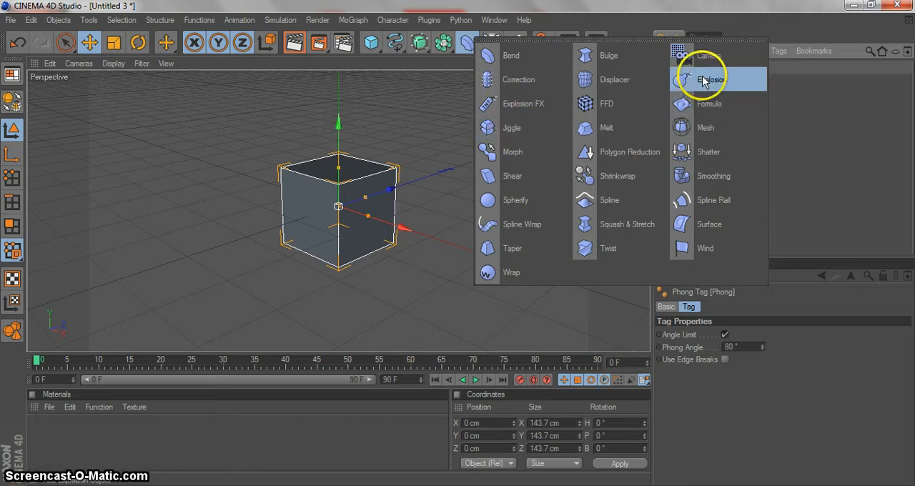
pyautogui.click(710, 80)
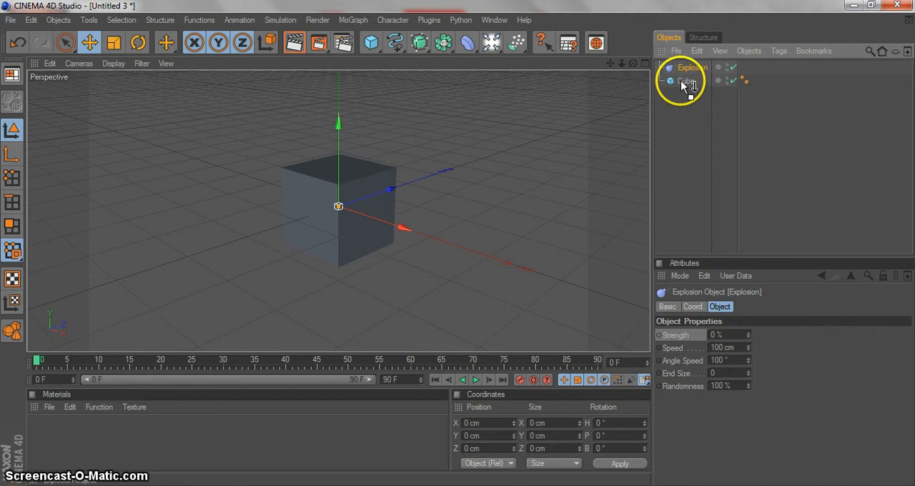
pyautogui.moveTo(689, 80); pyautogui.dragTo(685, 67)
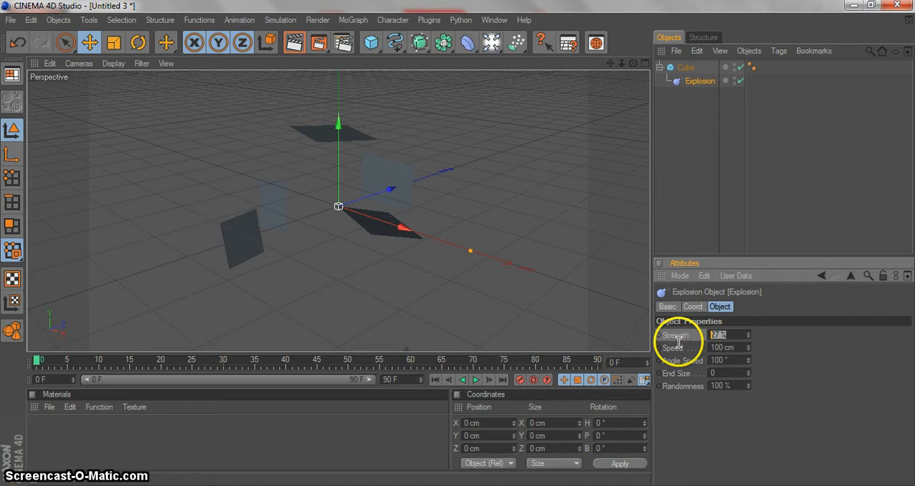
# - Set the Explosion strength to 0% so the cube appears whole again
pyautogui.write('0')
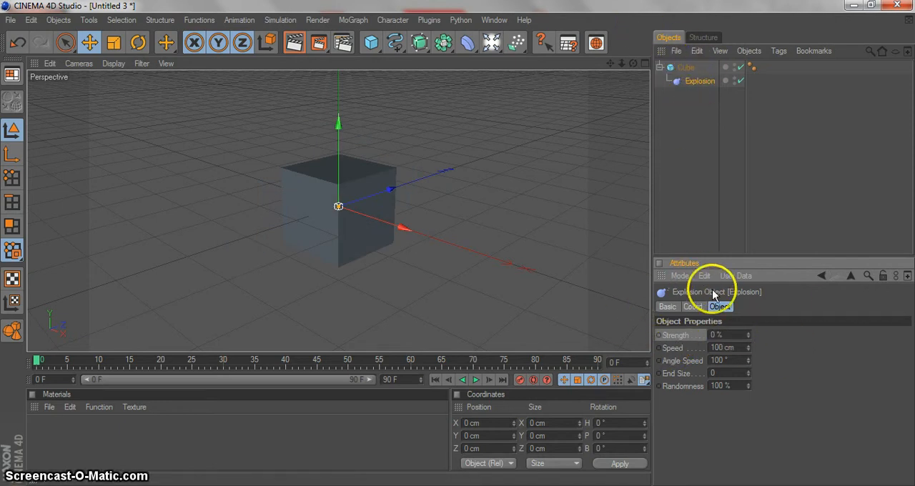
pyautogui.click(692, 306)
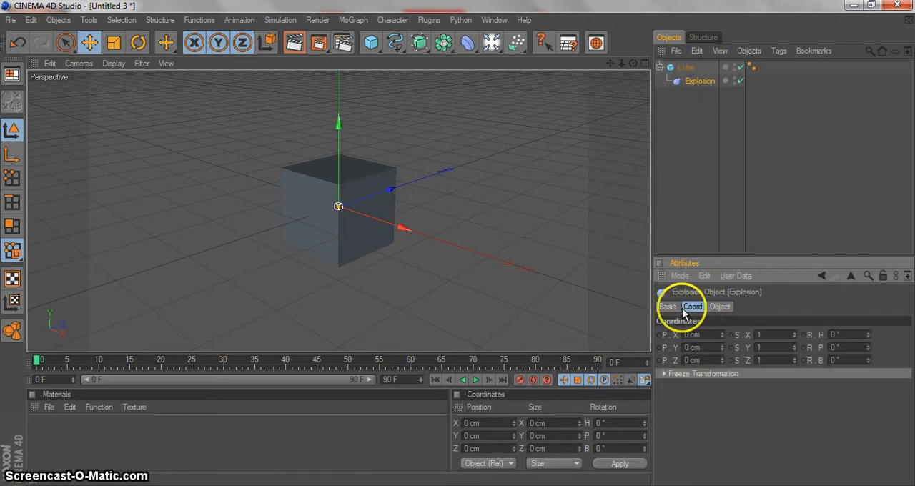
pyautogui.click(721, 306)
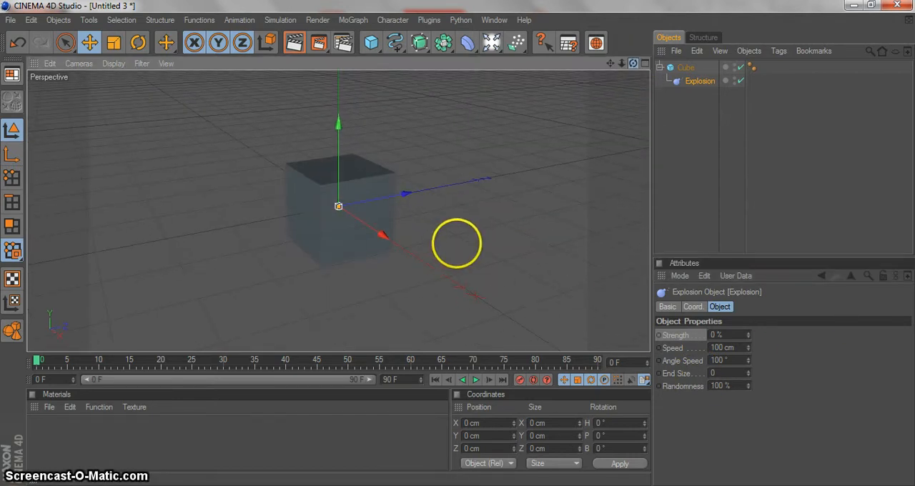
# - Give the cube 8 segments on each axis
pyautogui.click(685, 67)
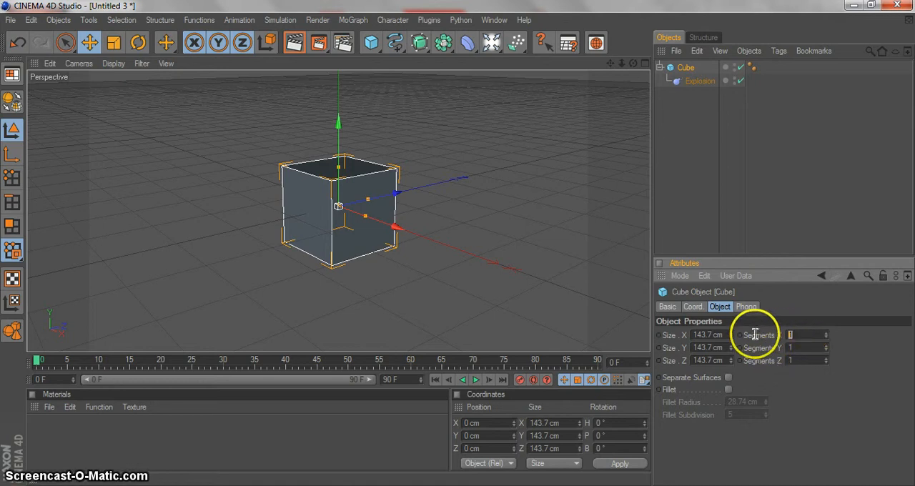
pyautogui.write('8')
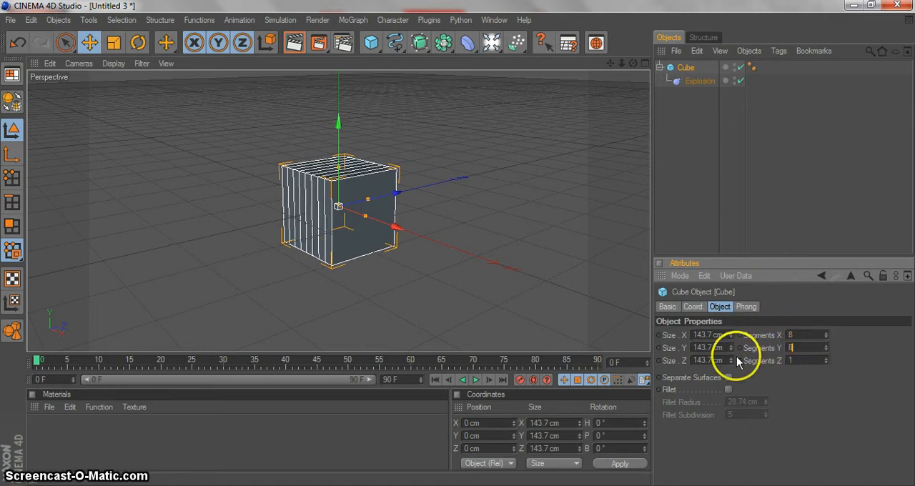
pyautogui.write('8')
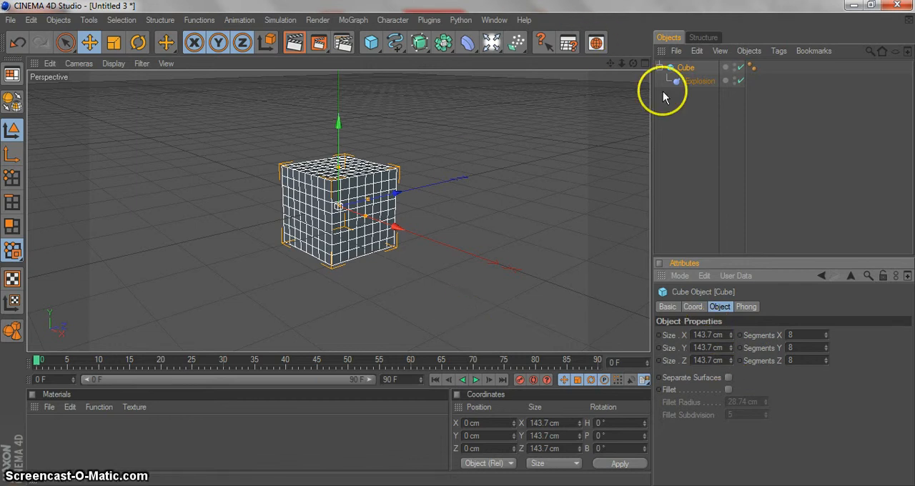
# - Raise the Explosion's strength, speed, angle speed and end size
pyautogui.click(699, 81)
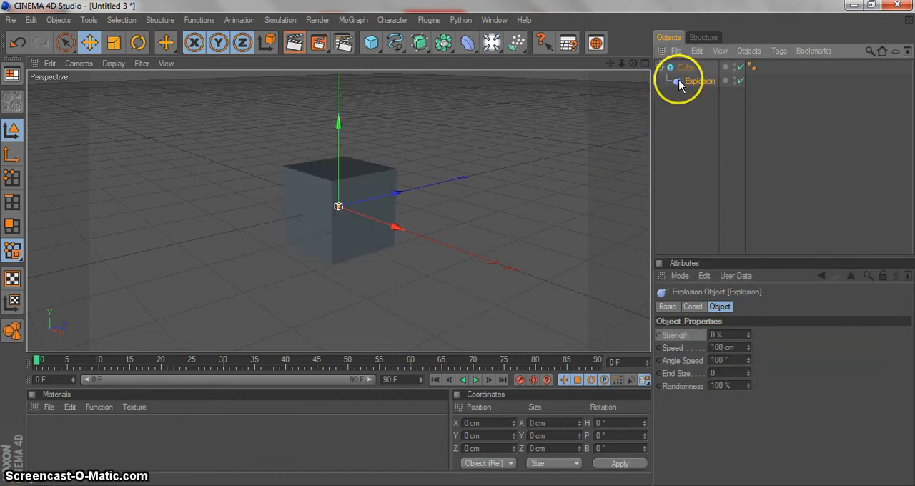
pyautogui.click(687, 67)
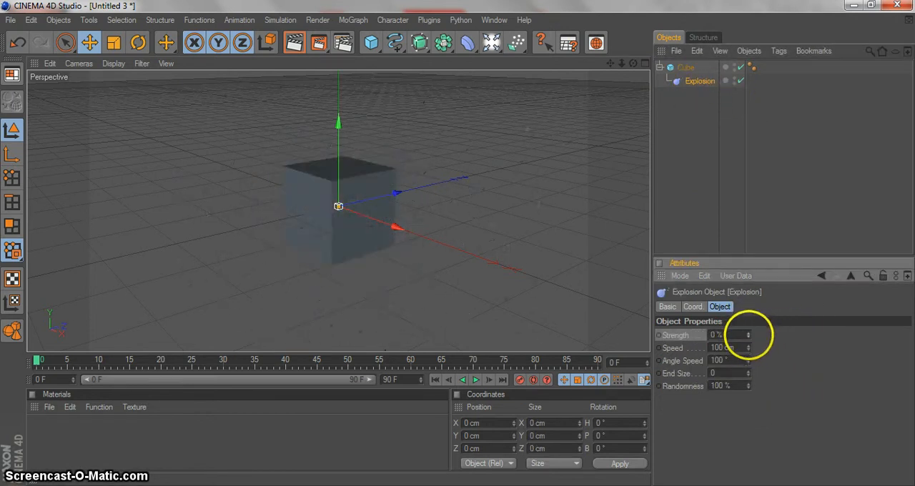
pyautogui.moveTo(722, 335); pyautogui.dragTo(744, 335)
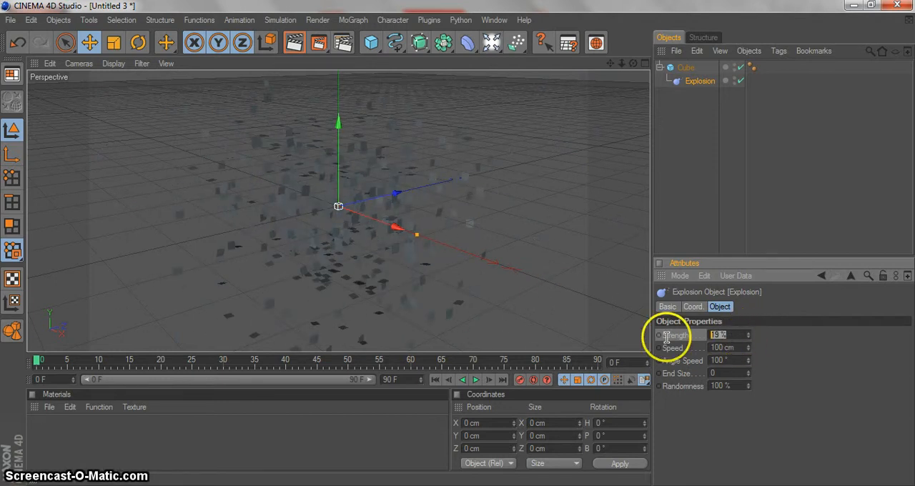
pyautogui.moveTo(730, 335); pyautogui.dragTo(708, 335)
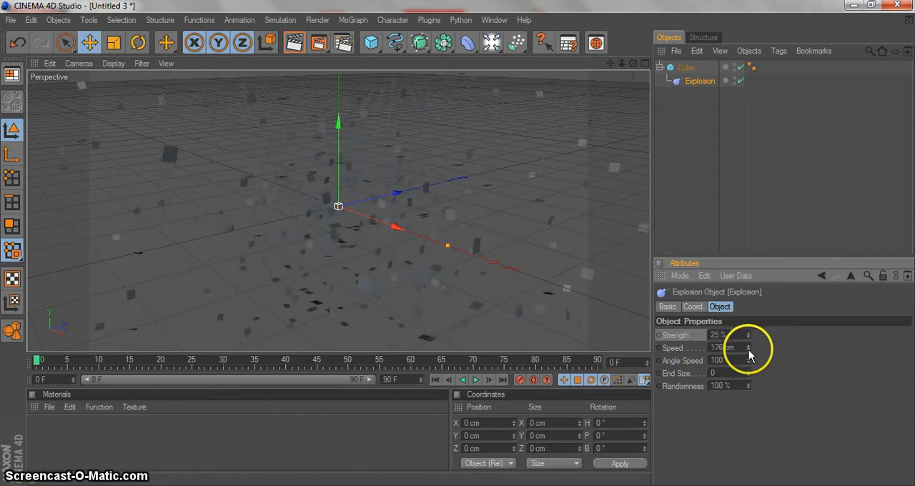
pyautogui.moveTo(730, 361); pyautogui.dragTo(751, 387)
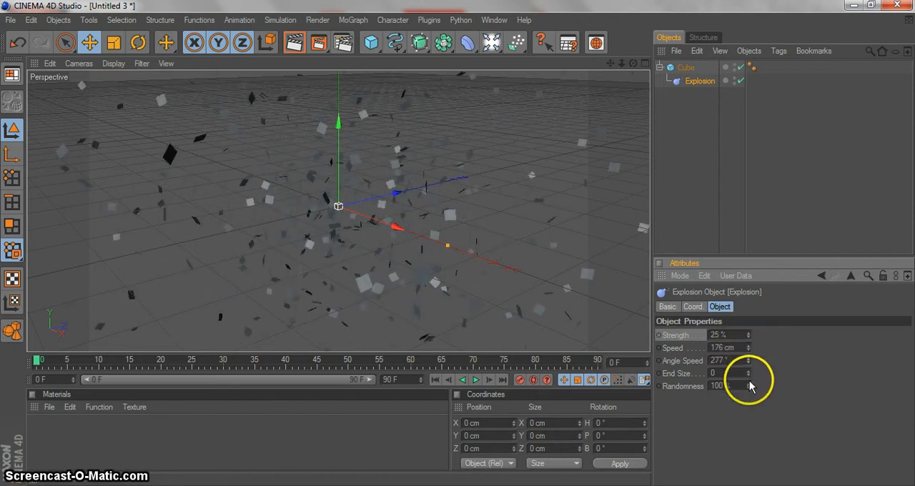
pyautogui.moveTo(736, 373); pyautogui.dragTo(750, 379)
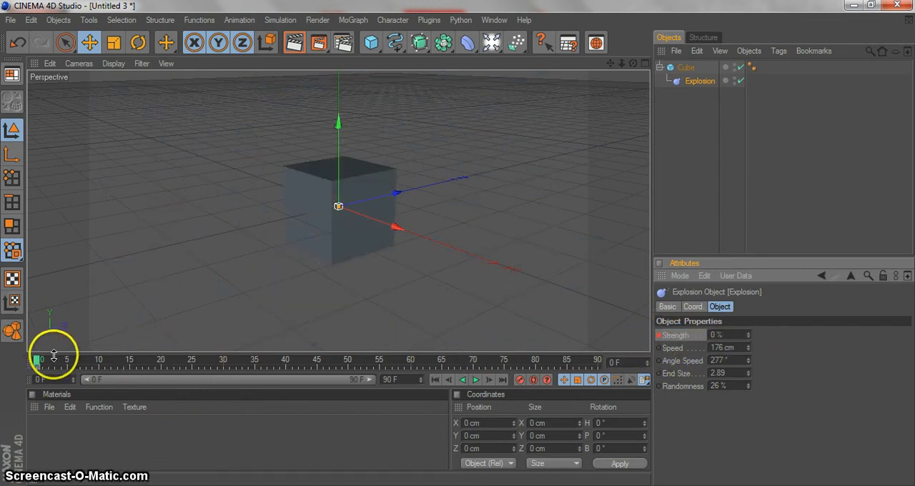
pyautogui.moveTo(37, 361); pyautogui.dragTo(402, 361)
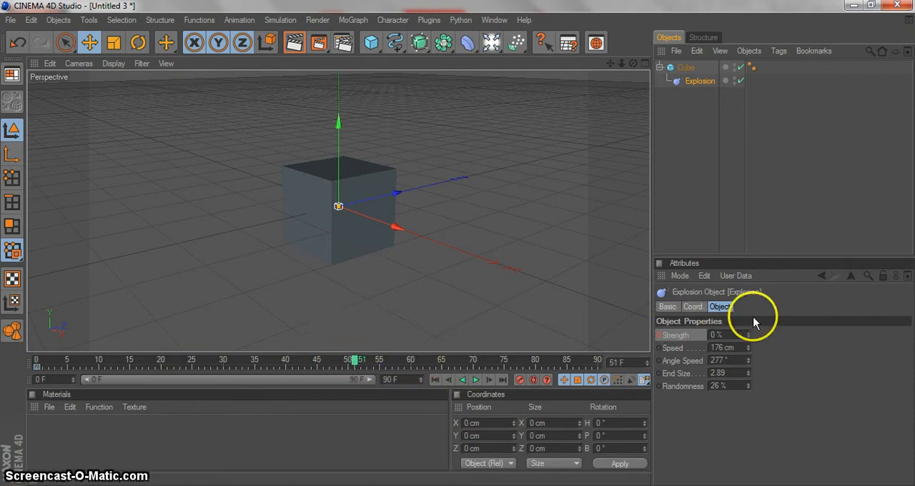
pyautogui.moveTo(736, 334); pyautogui.dragTo(736, 322)
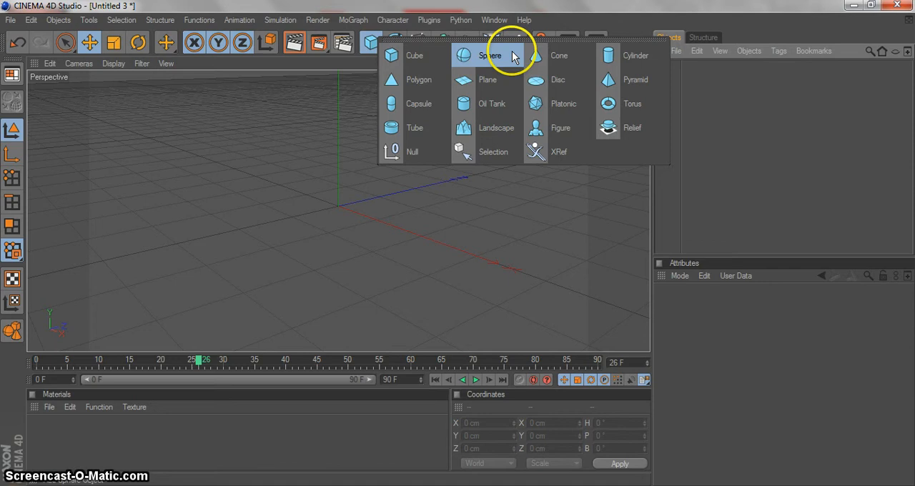
pyautogui.moveTo(481, 64)
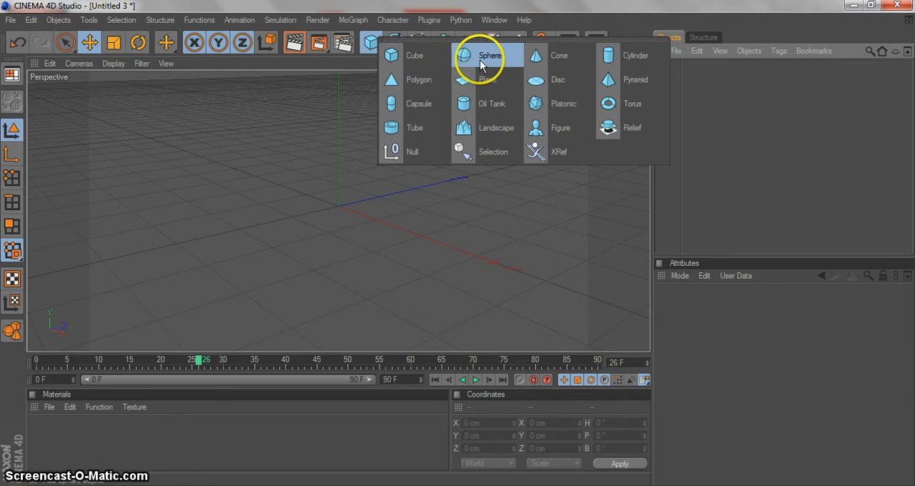
# - Add a sphere with an Explosion deformer beneath it and raise the strength so it bursts
pyautogui.click(489, 56)
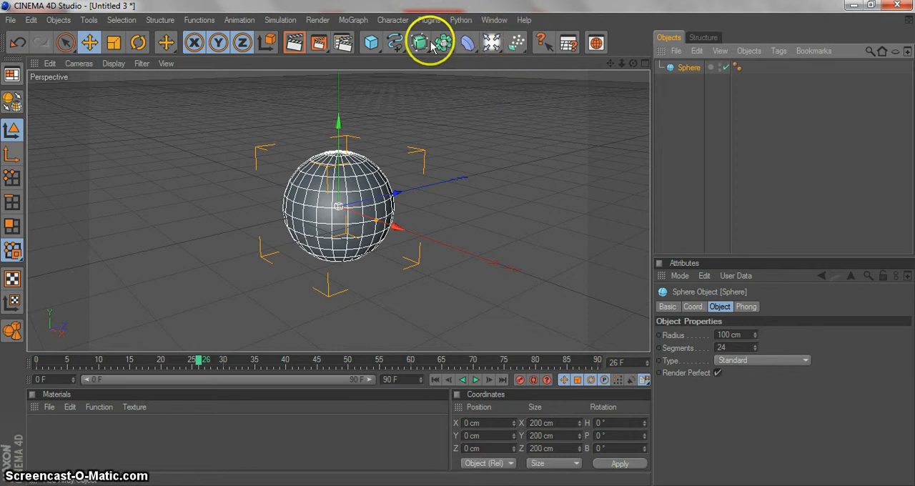
pyautogui.click(420, 43)
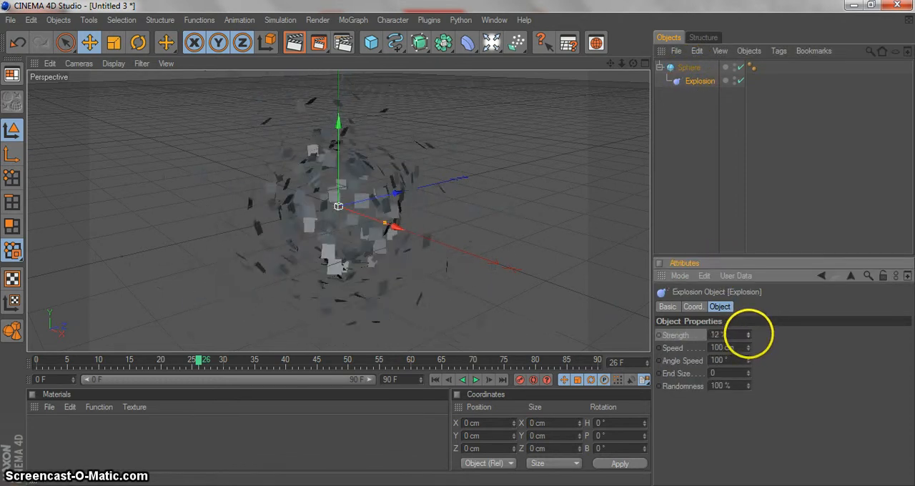
pyautogui.moveTo(730, 335); pyautogui.dragTo(715, 335)
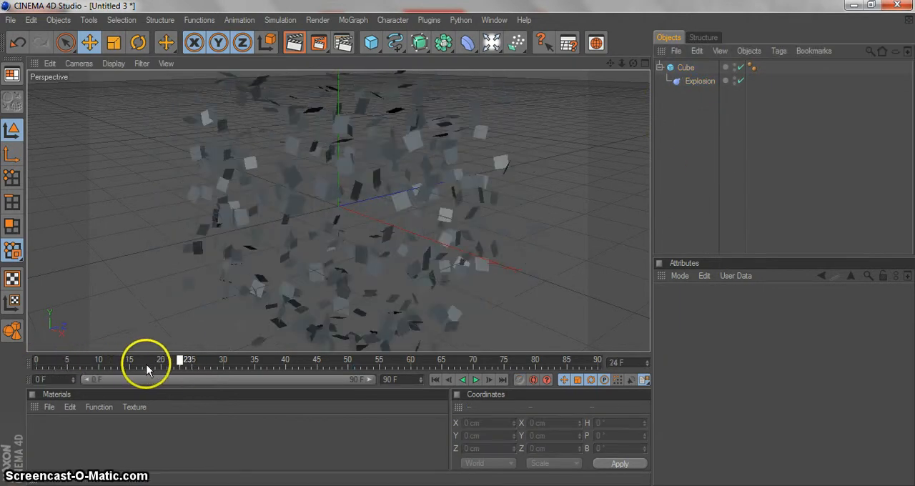
# - Add a light and floor object to the scene
pyautogui.click(489, 42)
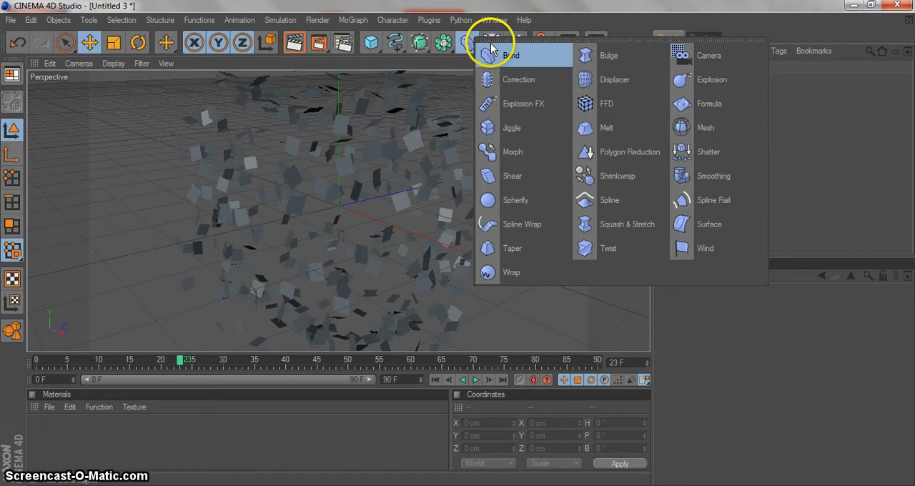
pyautogui.click(489, 43)
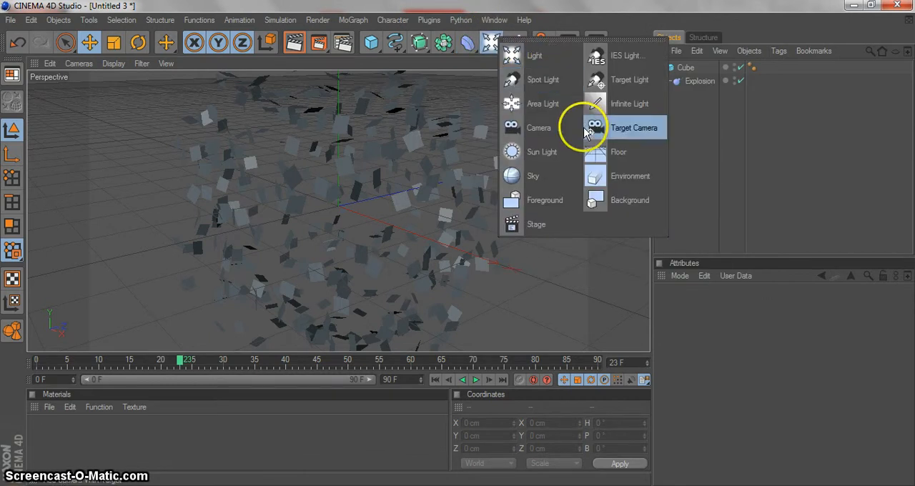
pyautogui.click(618, 152)
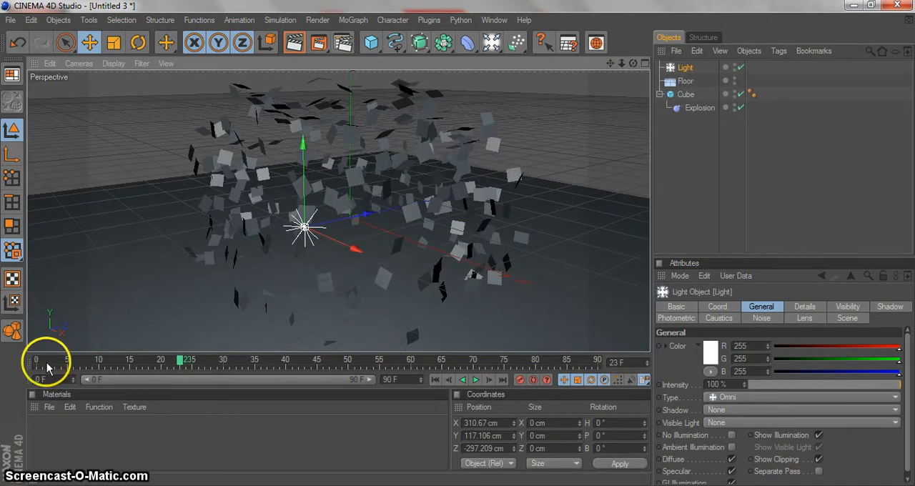
# - Preview the explosion from the start and move the Floor below the Cube in the object list
pyautogui.click(475, 381)
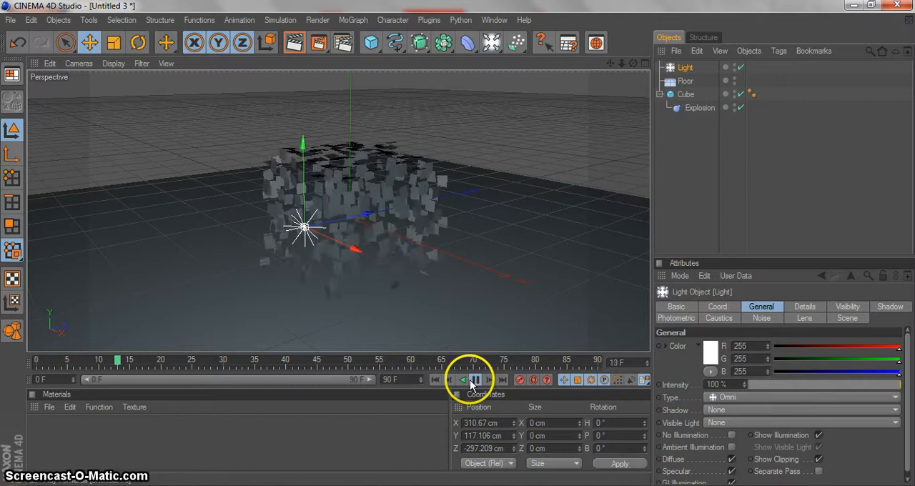
pyautogui.click(475, 380)
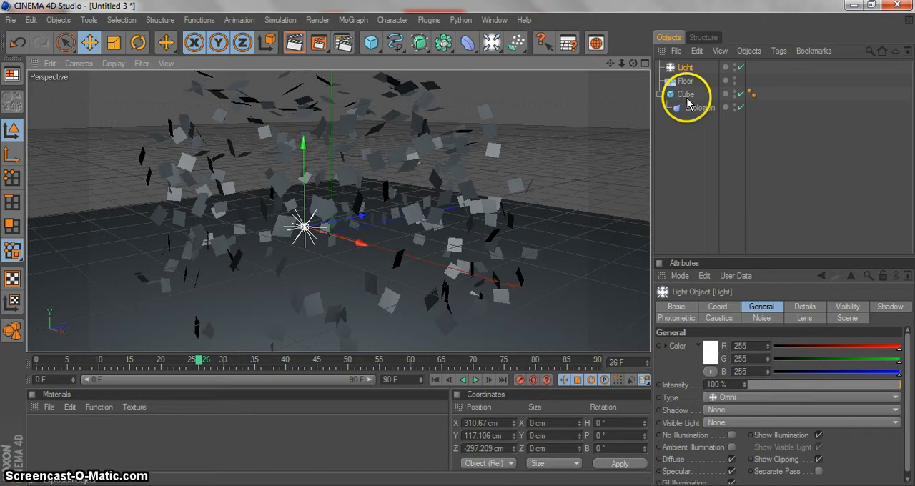
pyautogui.click(687, 108)
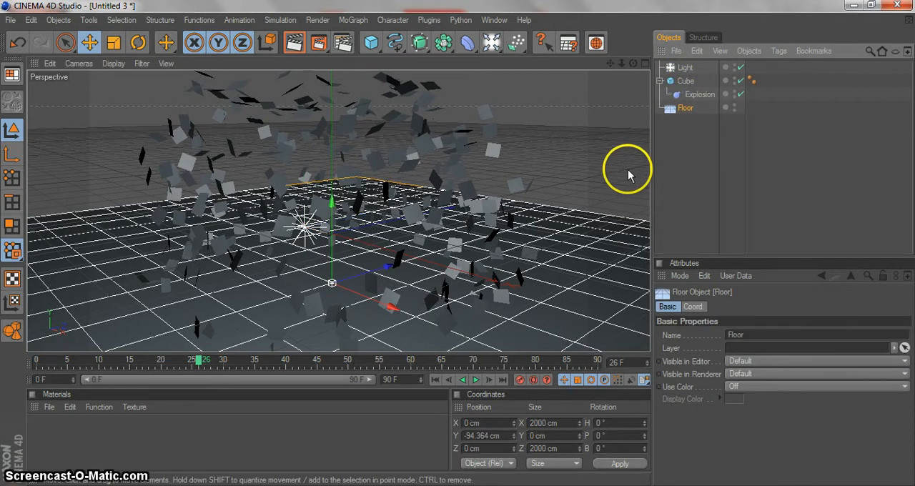
pyautogui.moveTo(201, 361); pyautogui.dragTo(106, 360)
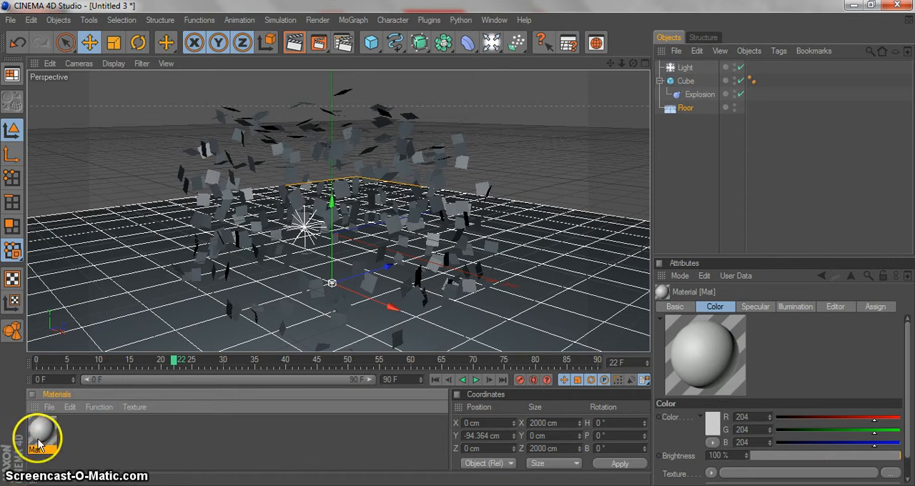
# - Create a new material, set its colour to blue, and apply it to the cube
pyautogui.doubleClick(40, 436)
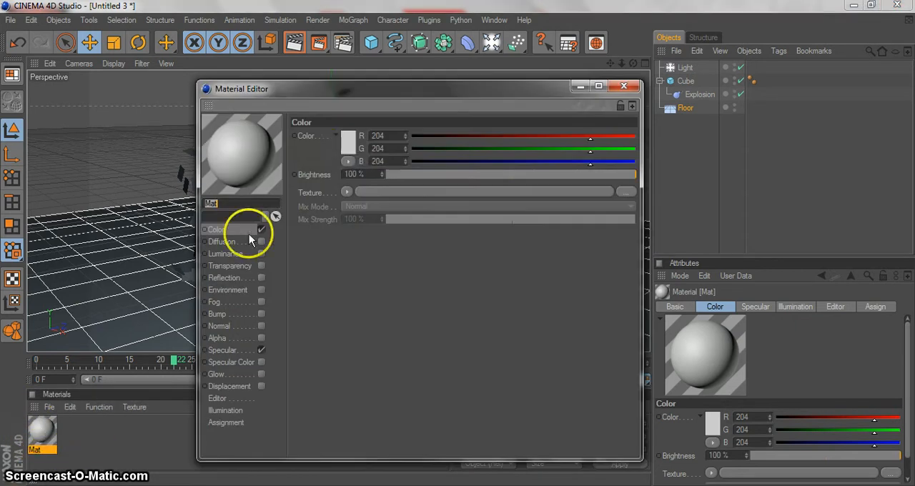
pyautogui.click(349, 136)
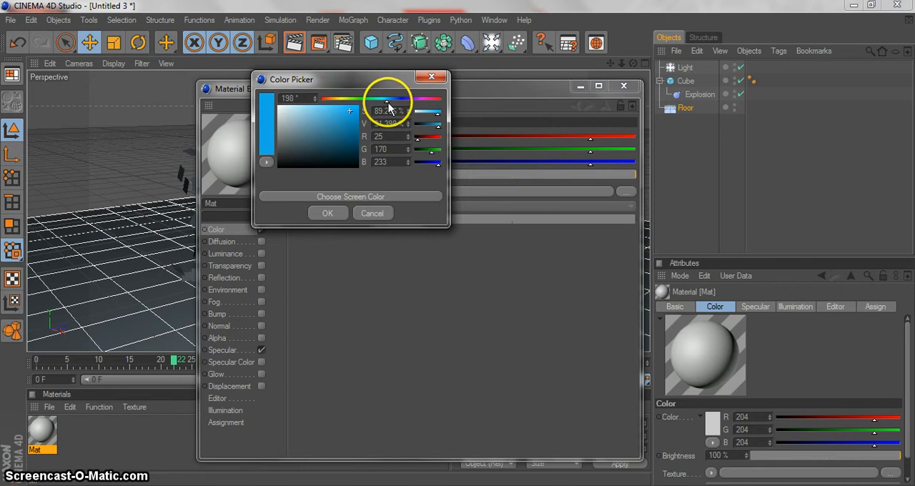
pyautogui.click(328, 213)
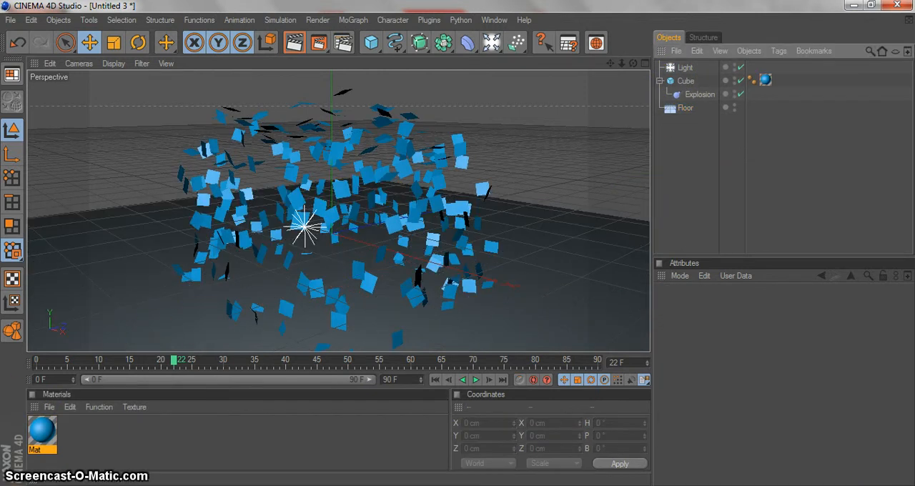
pyautogui.click(686, 107)
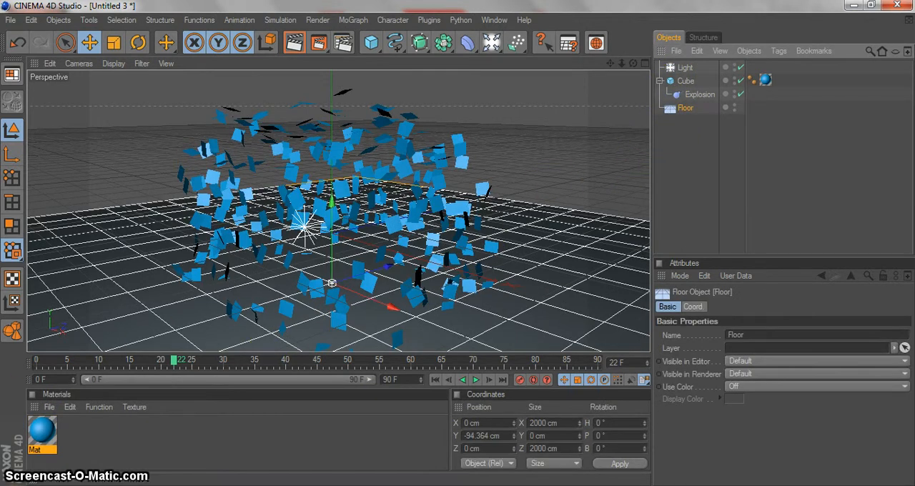
pyautogui.click(475, 380)
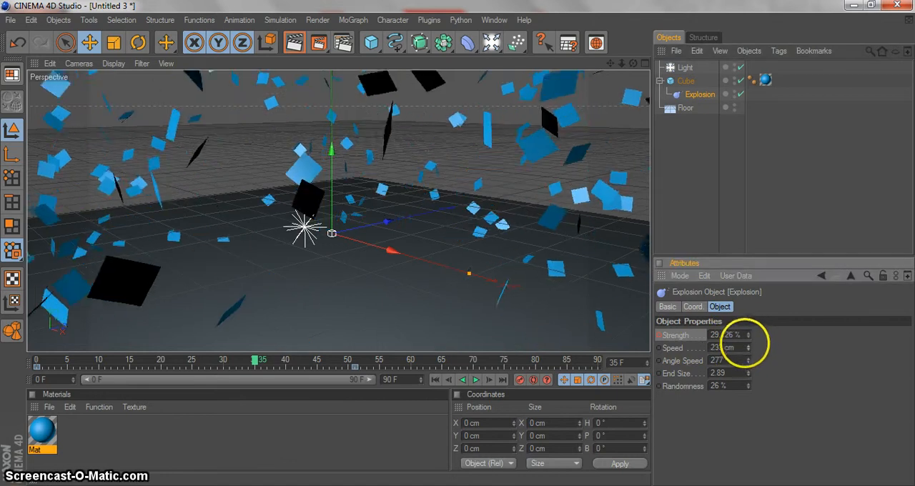
# - Raise the explosion speed to 463 cm with angle speed 277° and rewind to the start
pyautogui.moveTo(261, 360); pyautogui.dragTo(40, 361)
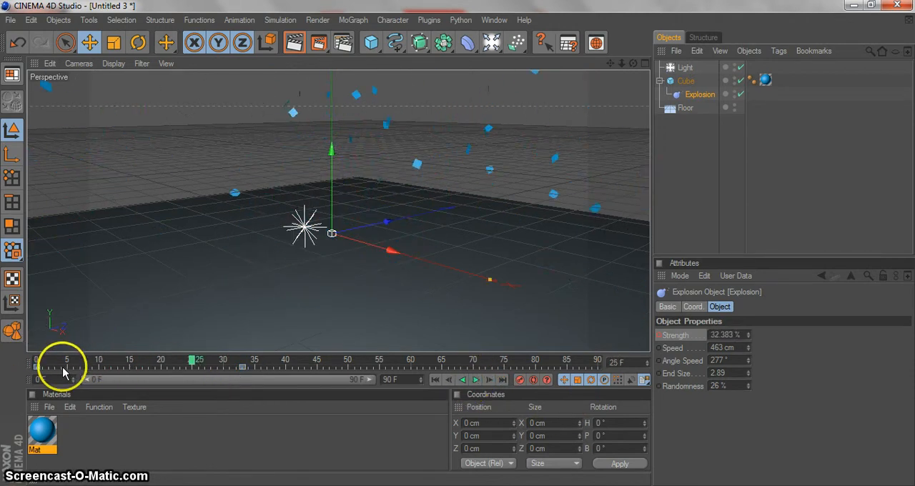
pyautogui.click(475, 380)
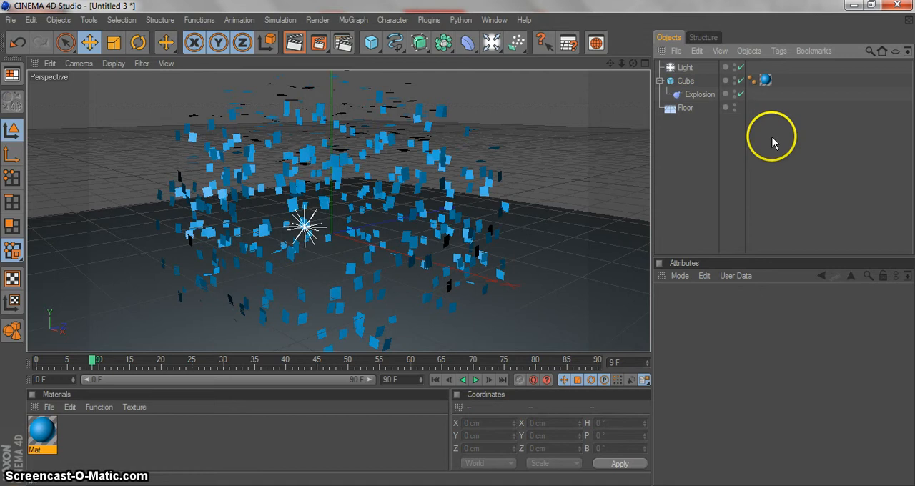
pyautogui.click(435, 381)
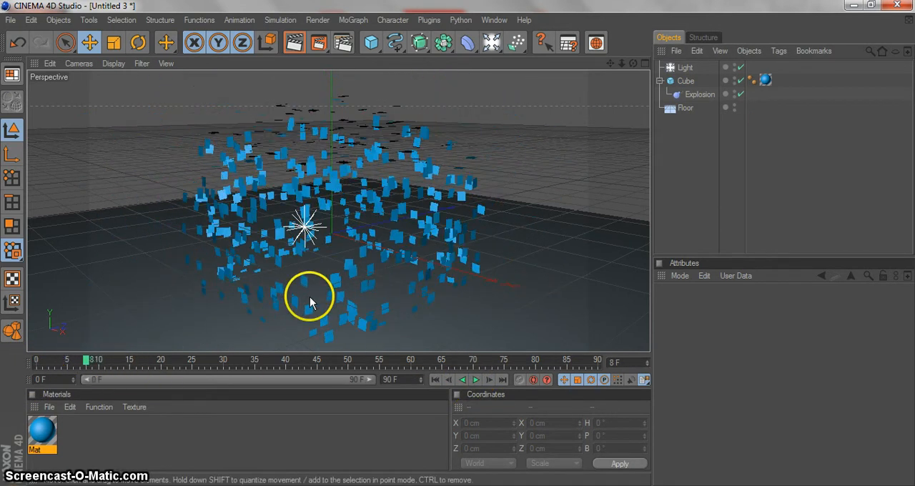
pyautogui.click(685, 81)
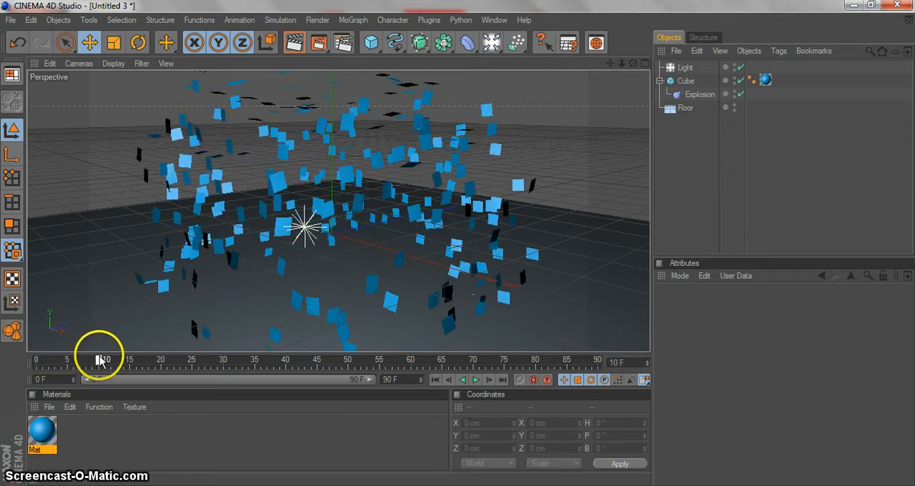
pyautogui.moveTo(103, 360); pyautogui.dragTo(91, 360)
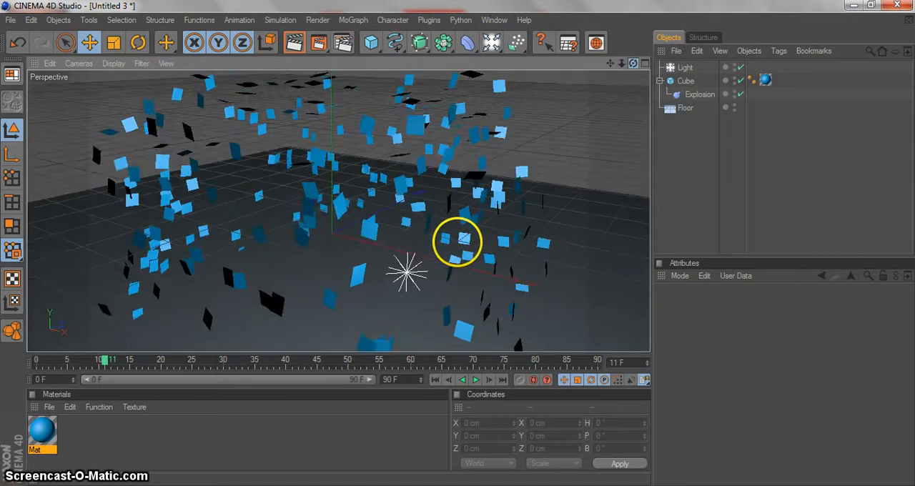
pyautogui.click(685, 67)
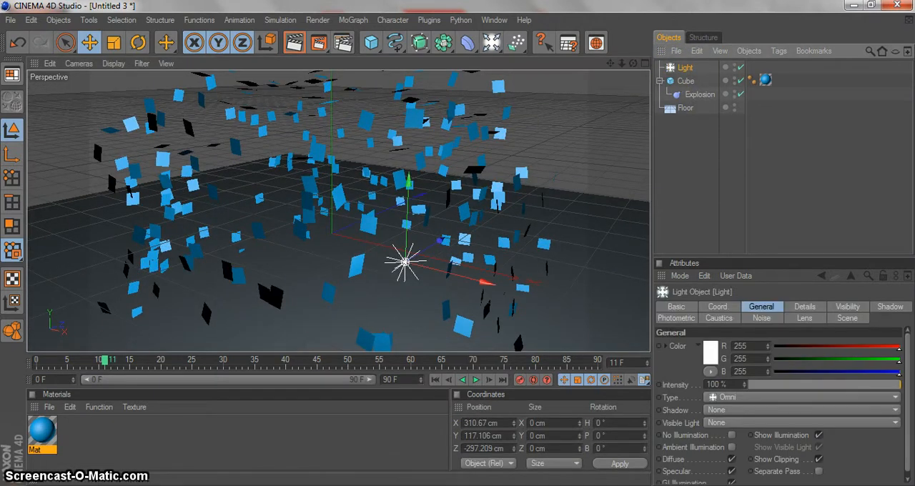
pyautogui.click(700, 95)
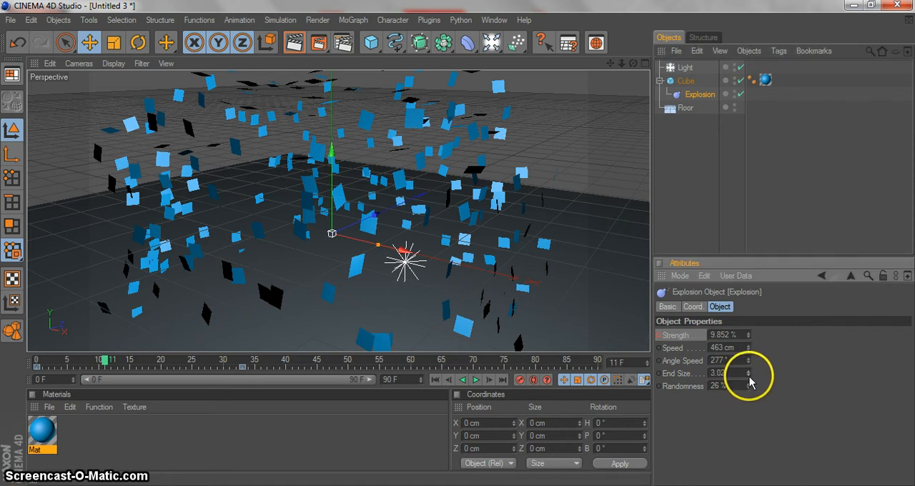
# - Set End Size to 7.01 and Randomness to 49%, then scrub the timeline to check
pyautogui.moveTo(726, 373); pyautogui.dragTo(747, 398)
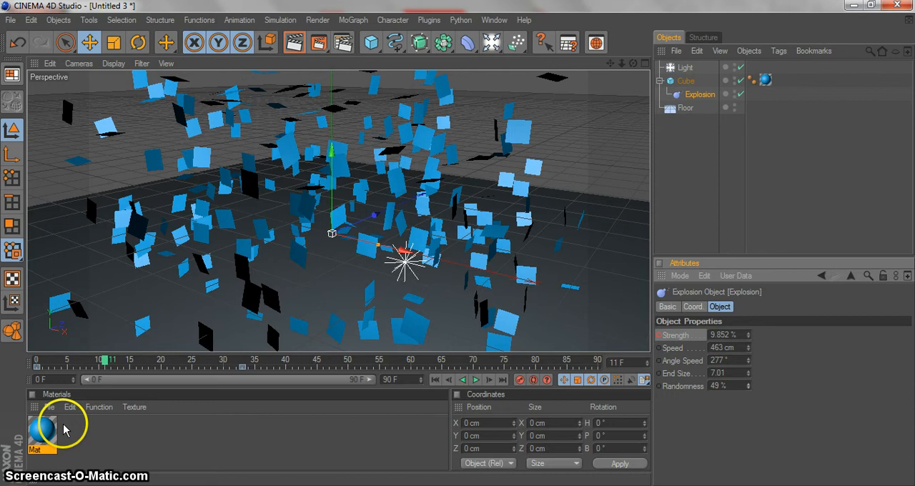
pyautogui.click(435, 381)
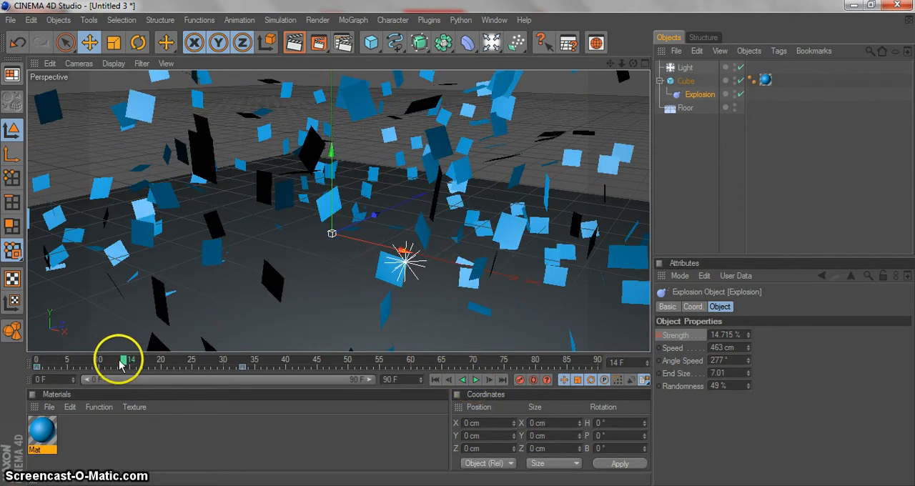
pyautogui.moveTo(123, 360); pyautogui.dragTo(100, 361)
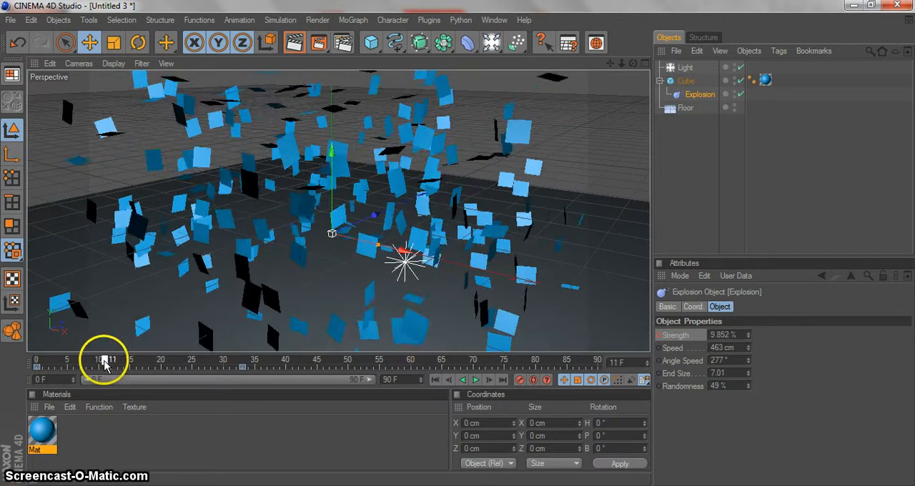
pyautogui.moveTo(106, 363); pyautogui.dragTo(93, 363)
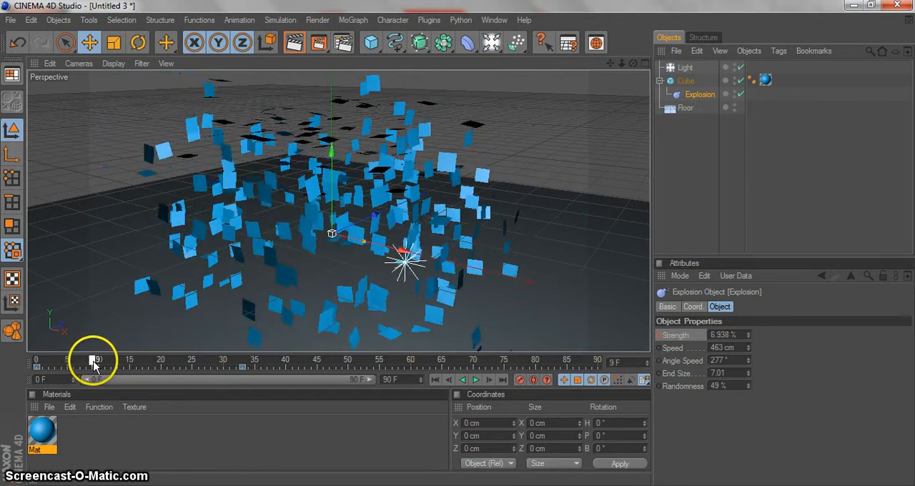